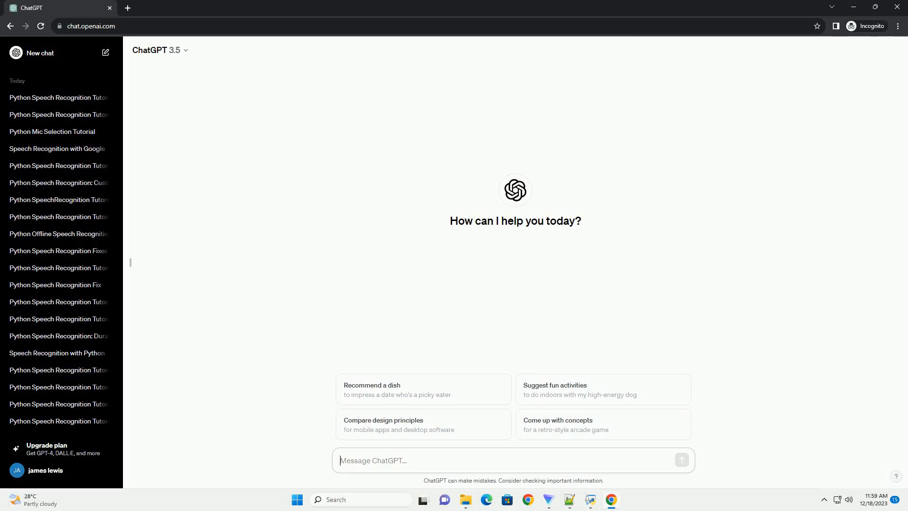
Step: Send ChatGPT a request for a Python speech recognition tutorial with code examples
click(681, 459)
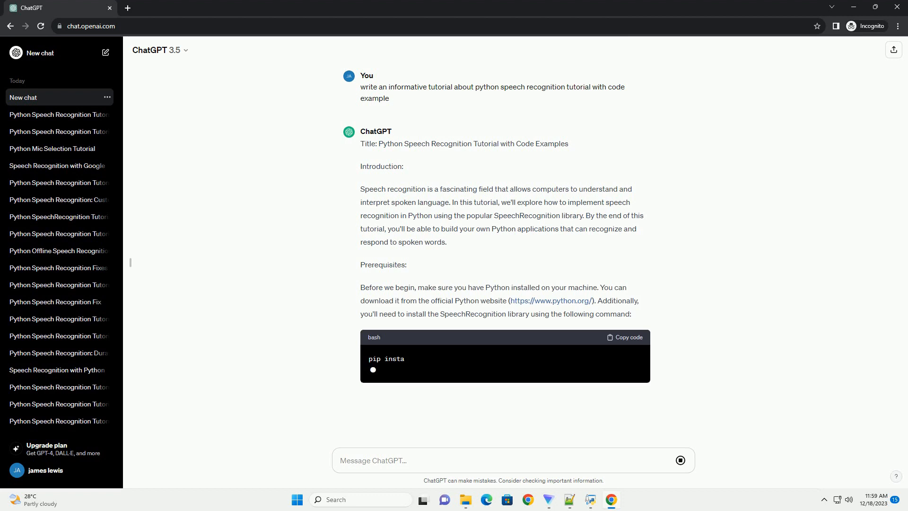
Step: Scroll down as the reply streams the pip install command and Python recognition script
scroll(down, 3)
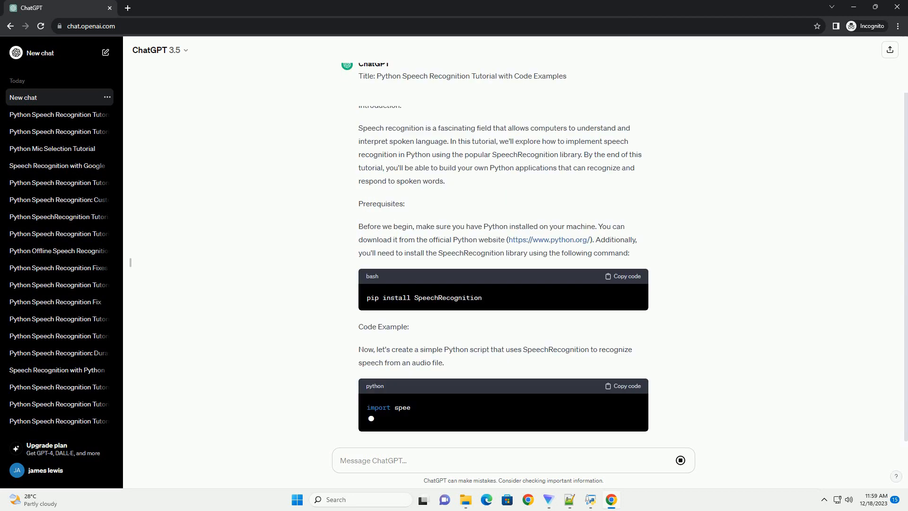
scroll(down, 3)
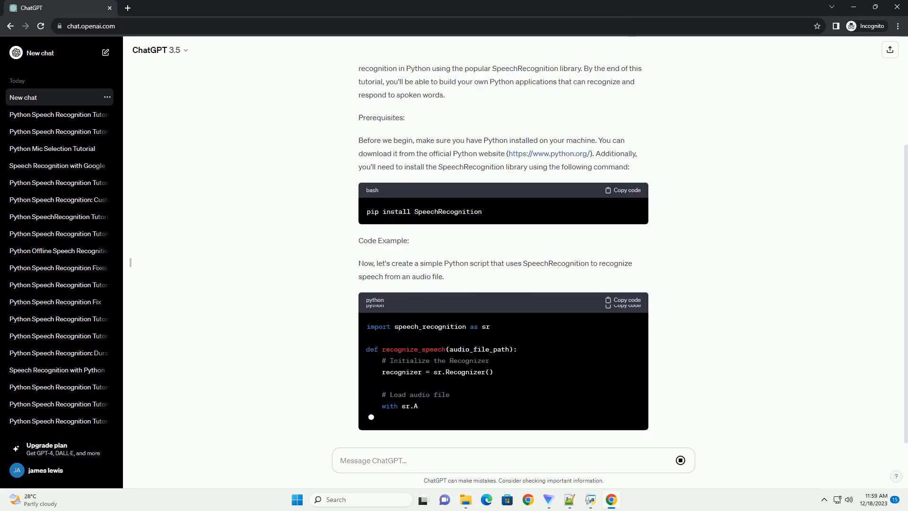
scroll(down, 3)
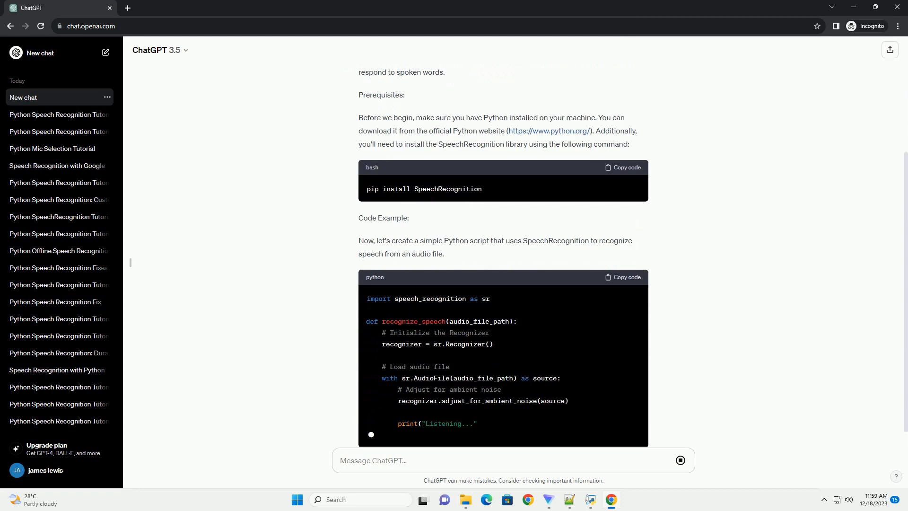
scroll(down, 3)
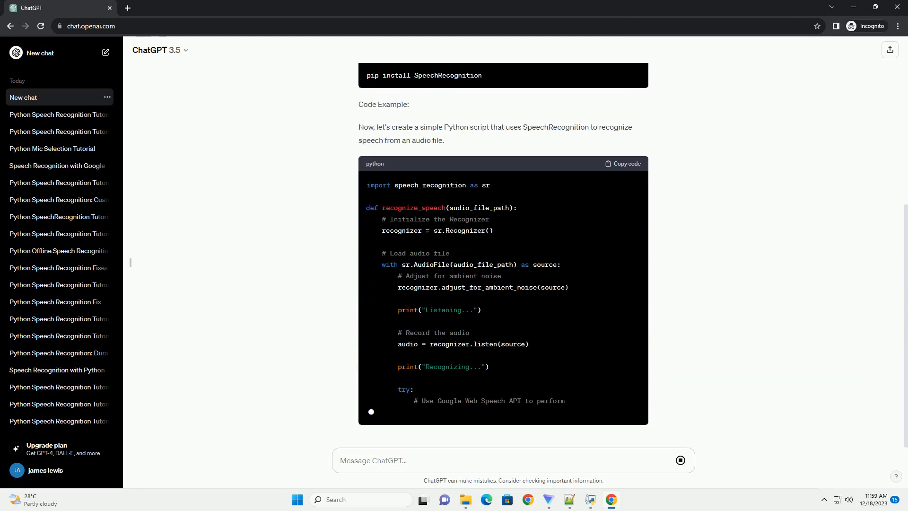
scroll(down, 3)
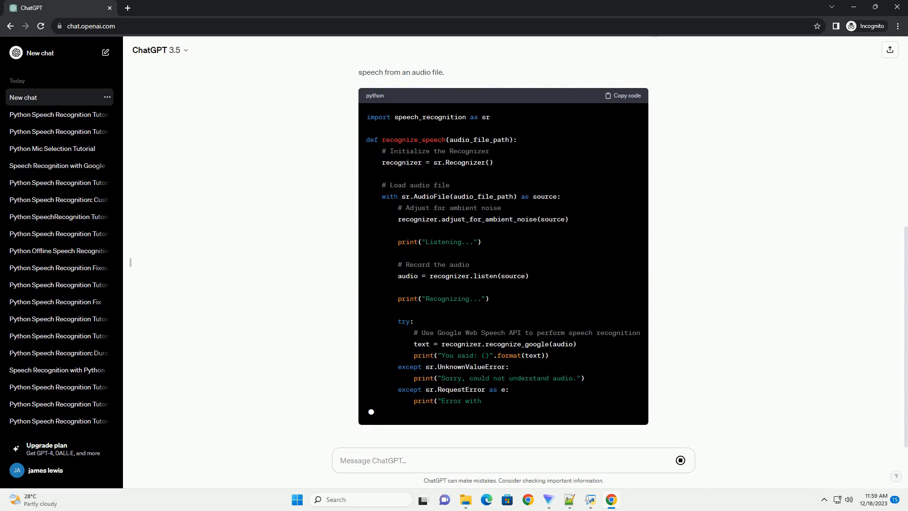
Step: Scroll through the completed script, the nine-step Explanation list and the starting Usage section
scroll(down, 3)
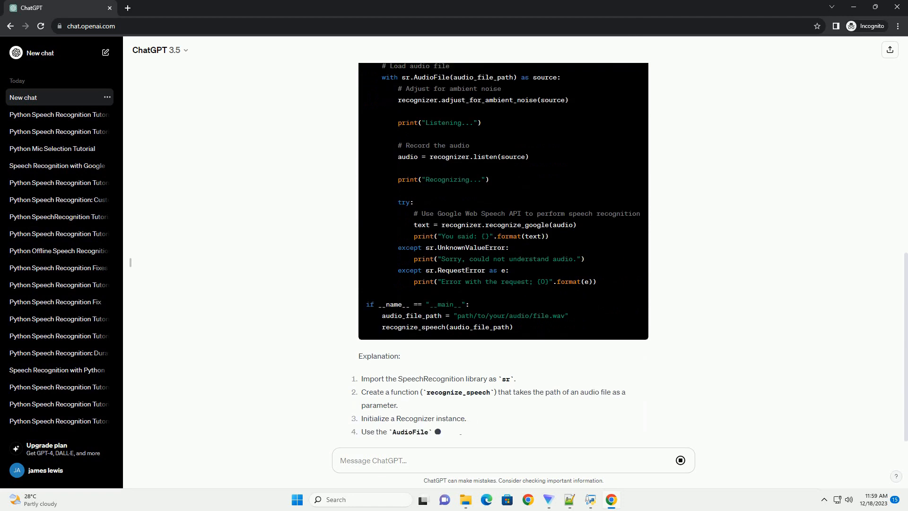
scroll(down, 3)
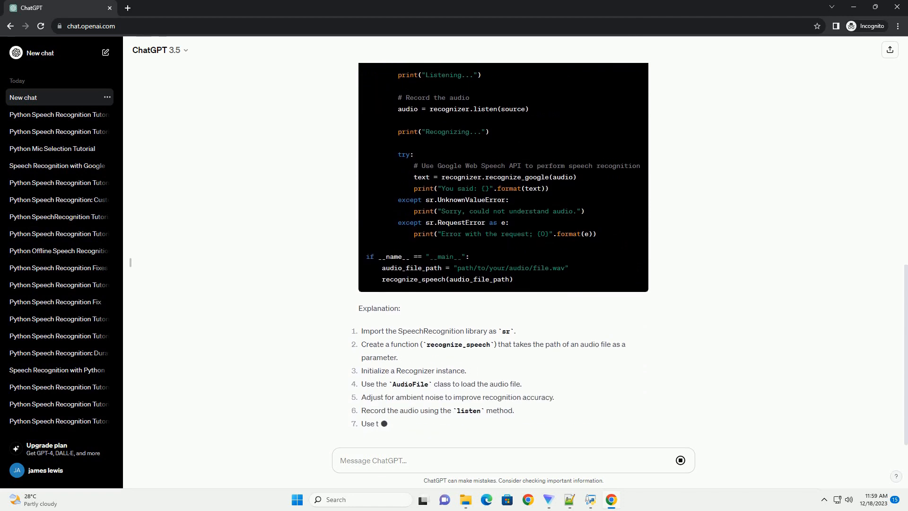
scroll(down, 3)
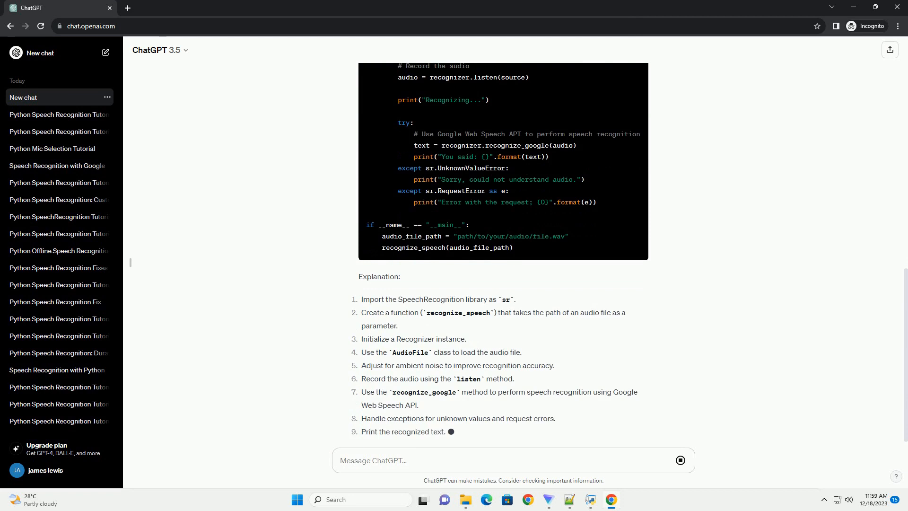
scroll(down, 3)
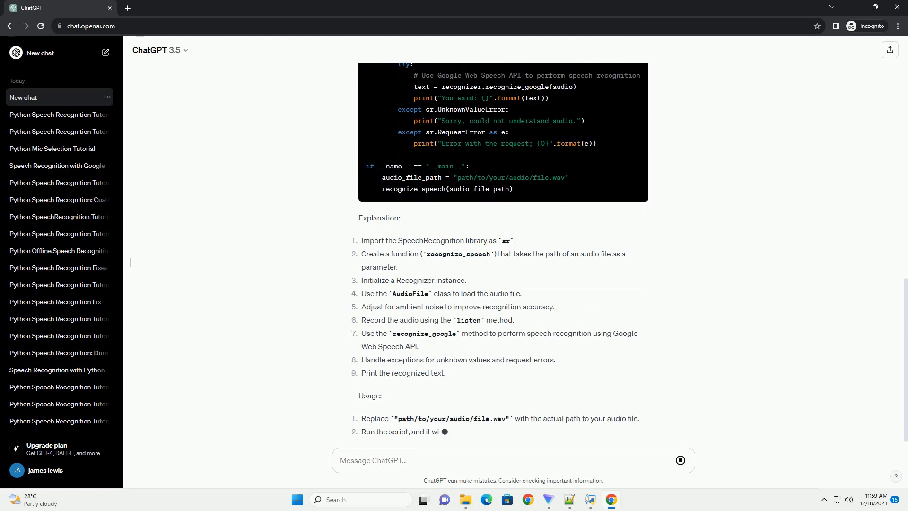